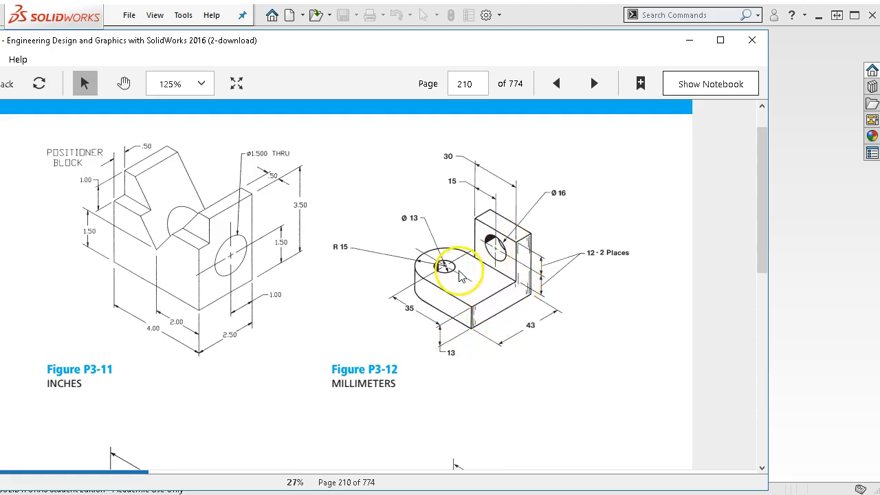
{"action": "mouse_move", "coordinate": [531, 275]}
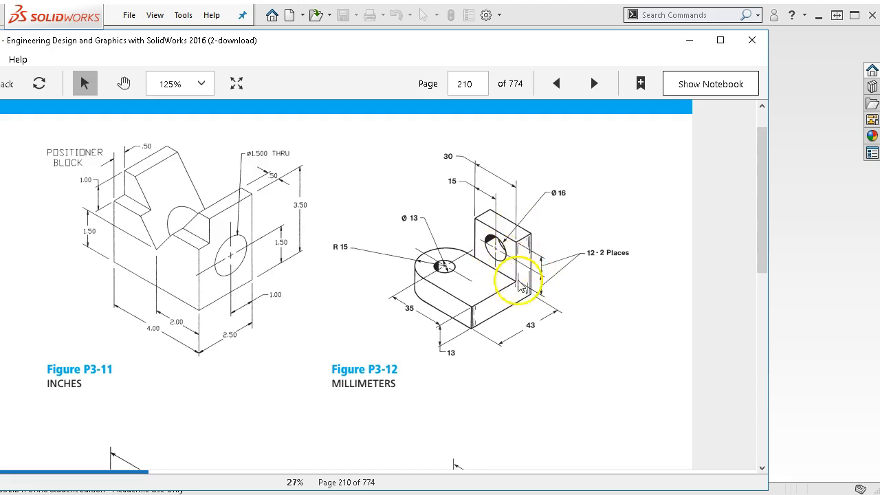
{"action": "mouse_move", "coordinate": [429, 272]}
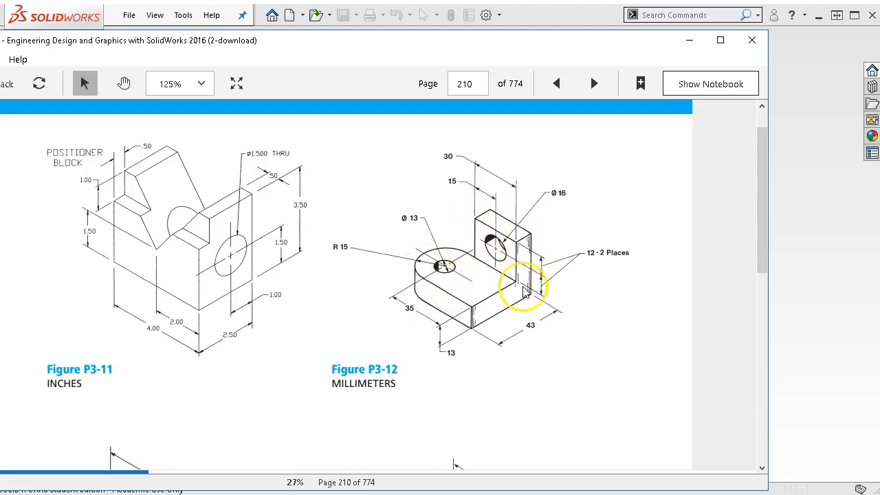
{"action": "mouse_move", "coordinate": [515, 297]}
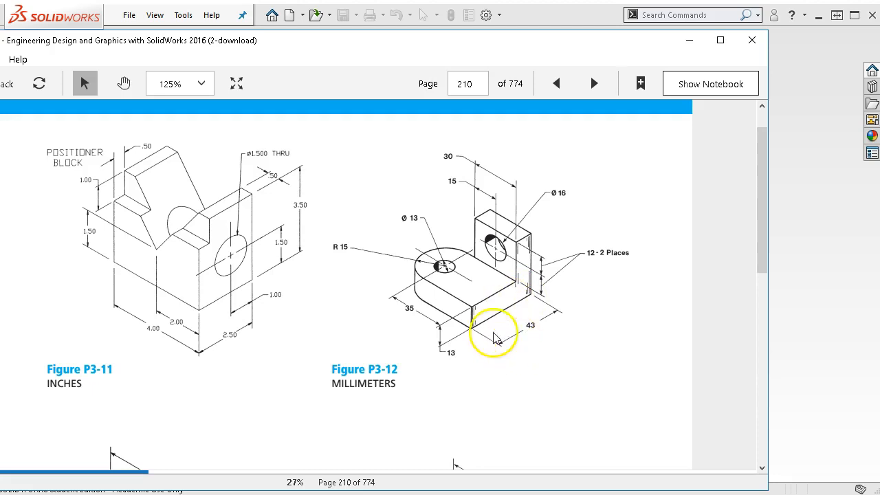
{"action": "mouse_move", "coordinate": [512, 270]}
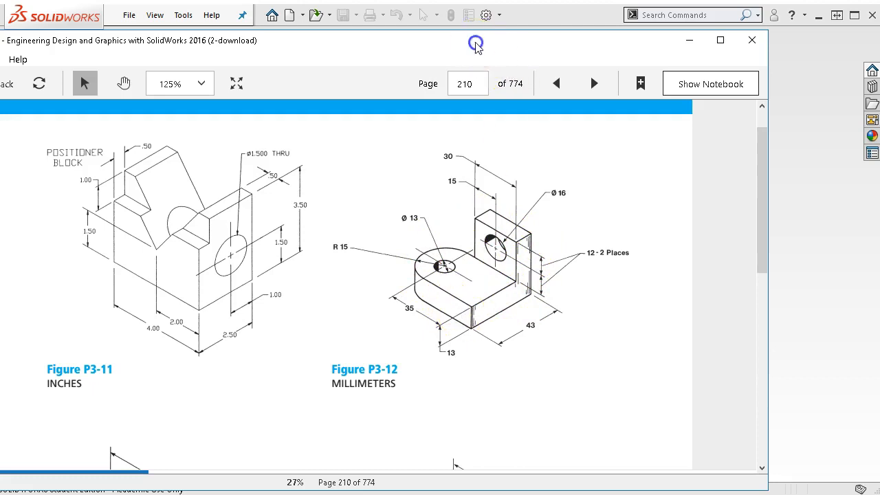
Step: Start a new part from the millimetre template and begin a sketch on the Front plane
{"action": "left_click", "coordinate": [750, 39]}
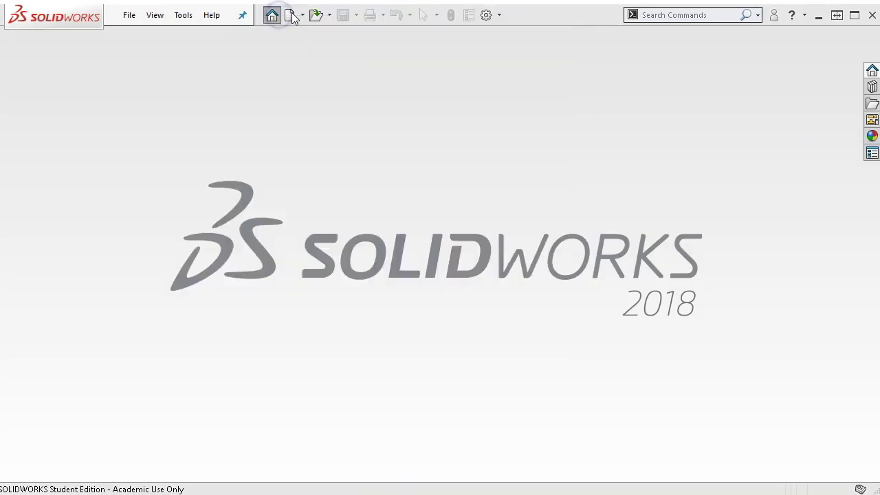
{"action": "left_click", "coordinate": [286, 15]}
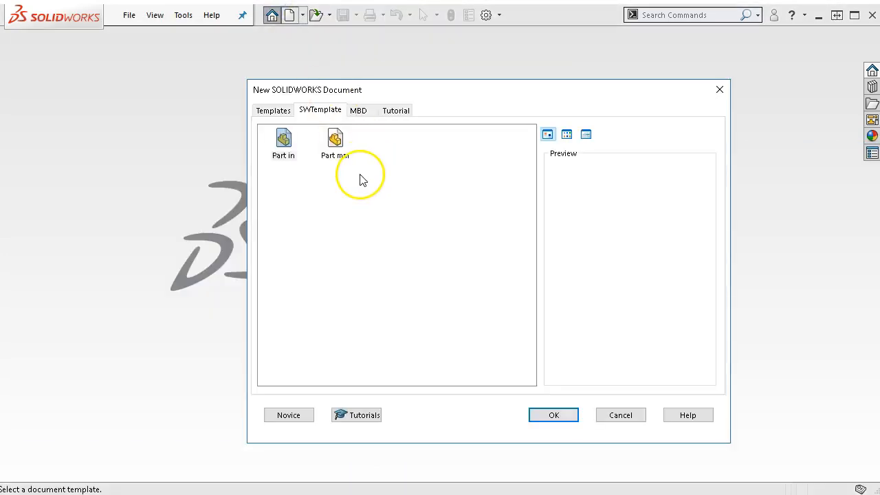
{"action": "left_click", "coordinate": [553, 415]}
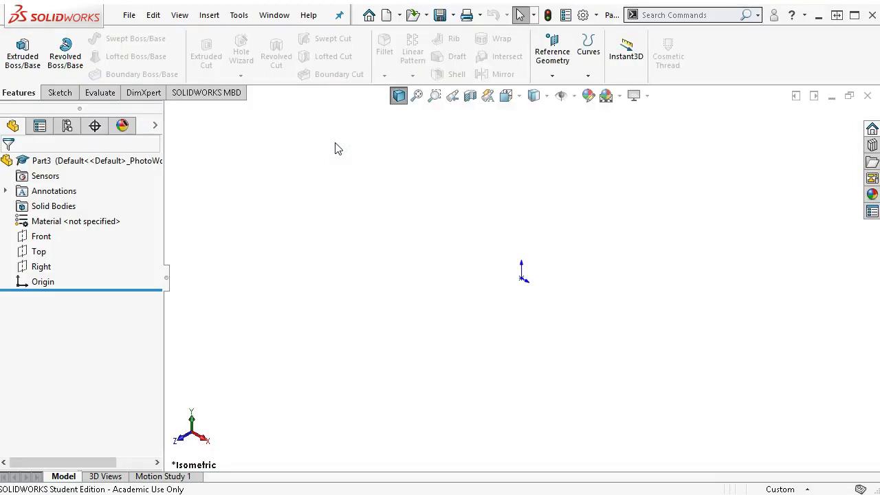
{"action": "left_click", "coordinate": [41, 237]}
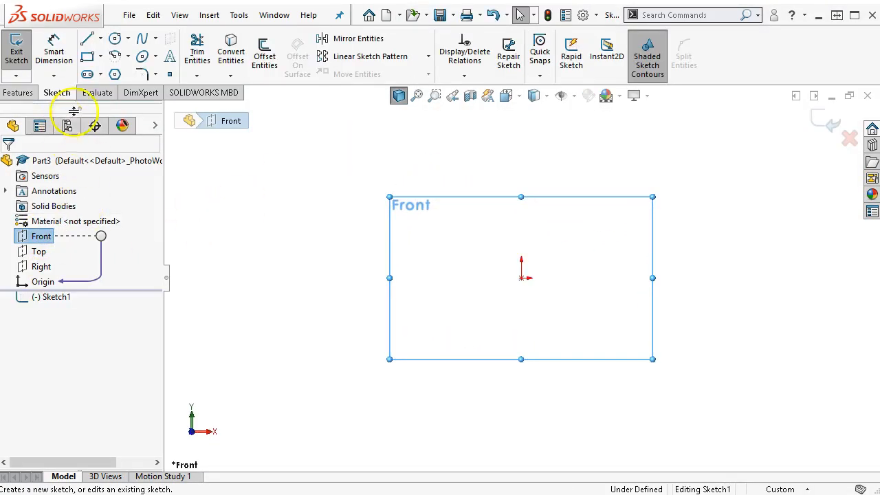
Step: Sketch a corner rectangle from the origin with a circle inside, dimensioning the width to 60 mm
{"action": "left_click", "coordinate": [93, 52]}
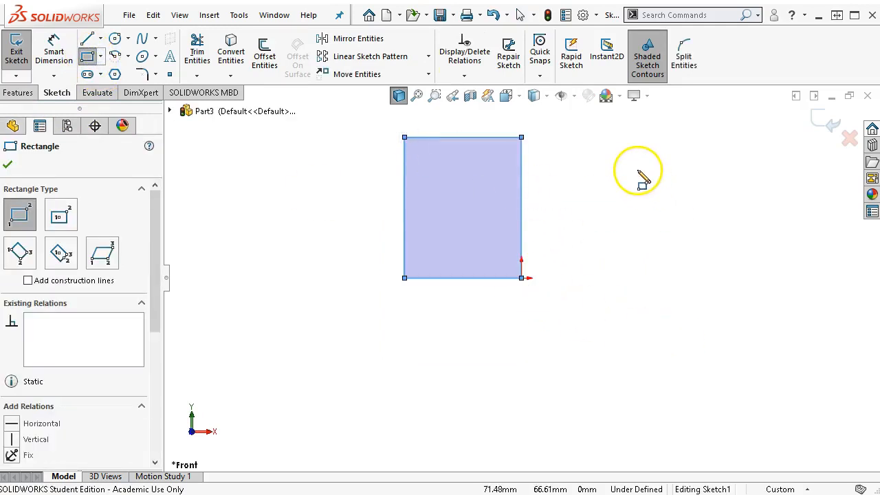
{"action": "right_click", "coordinate": [637, 171]}
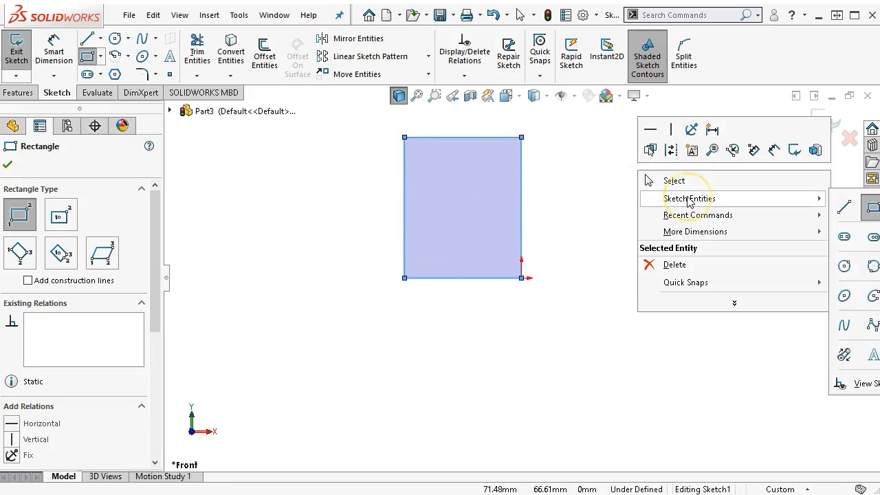
{"action": "mouse_move", "coordinate": [264, 162]}
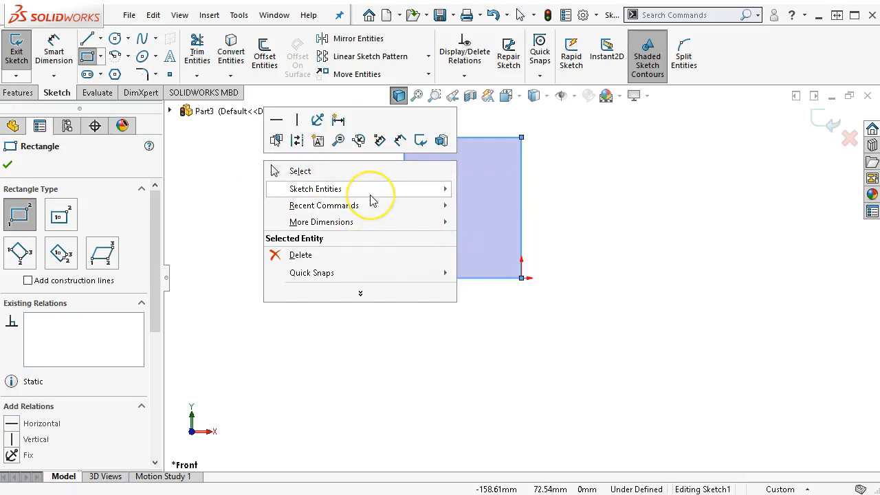
{"action": "mouse_move", "coordinate": [314, 189]}
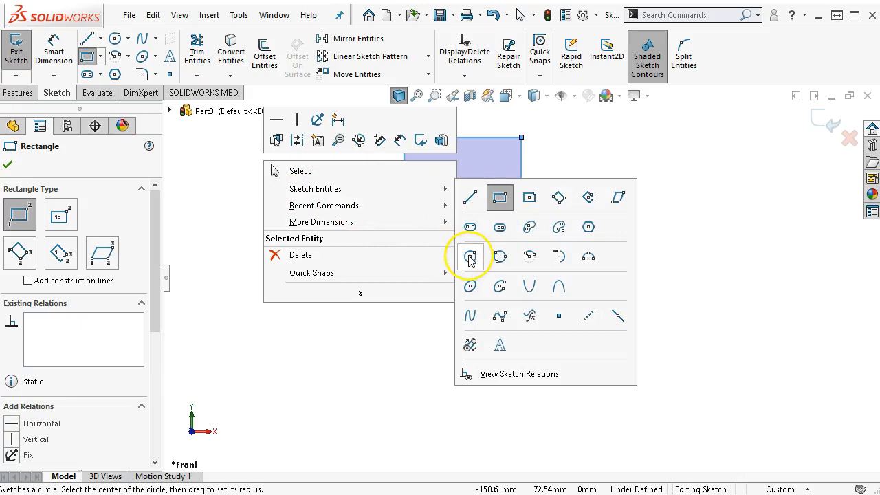
{"action": "left_click", "coordinate": [470, 255]}
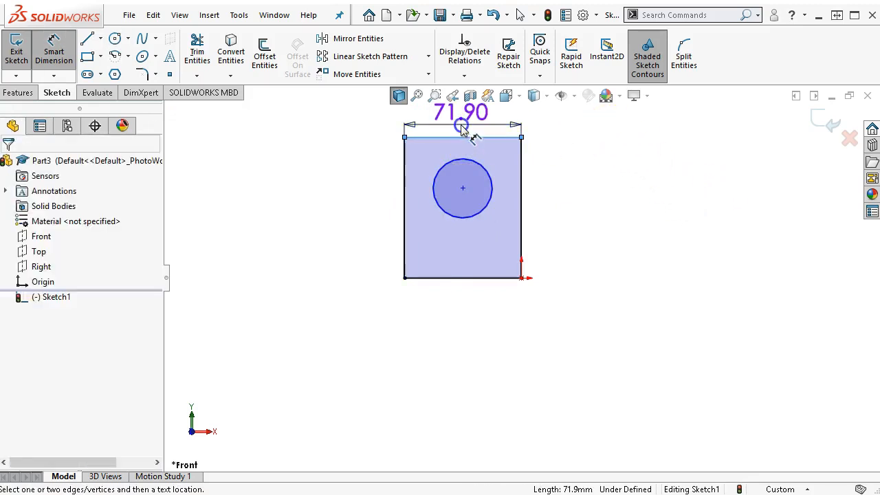
{"action": "left_click", "coordinate": [460, 125]}
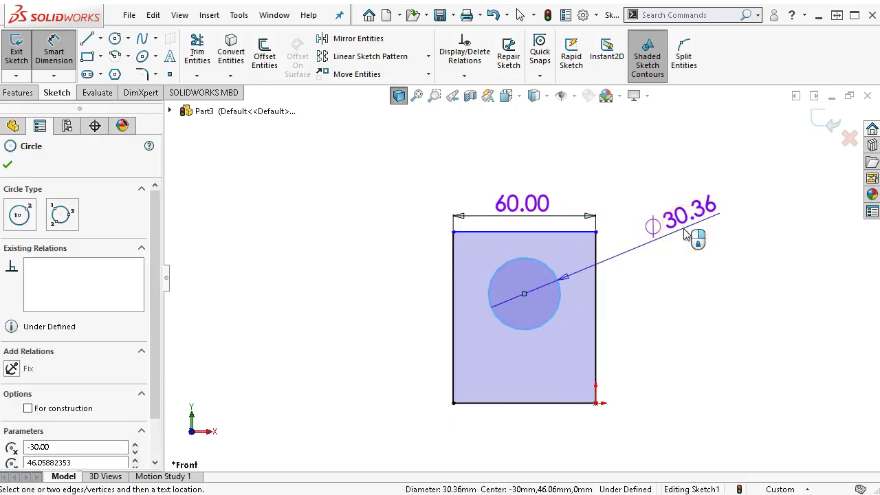
Step: Dimension the circle to a 16 mm diameter
{"action": "left_click", "coordinate": [687, 209]}
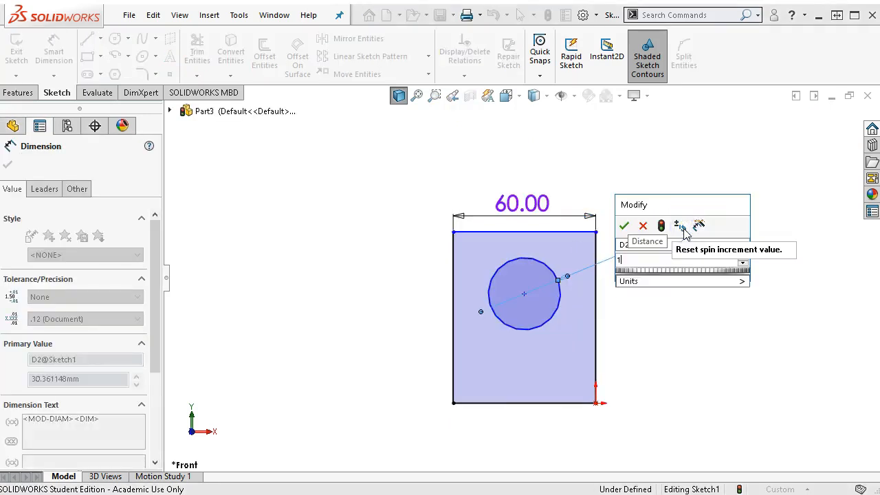
{"action": "left_click", "coordinate": [624, 225]}
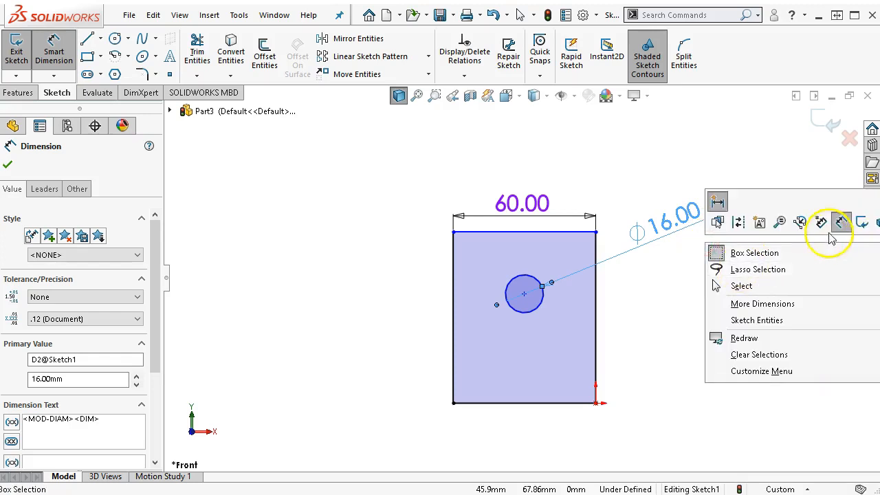
{"action": "mouse_move", "coordinate": [841, 223]}
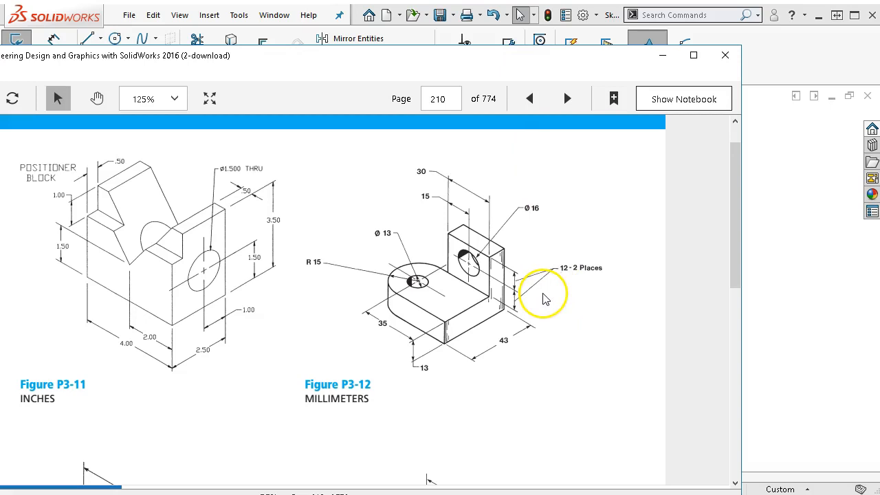
{"action": "mouse_move", "coordinate": [423, 344]}
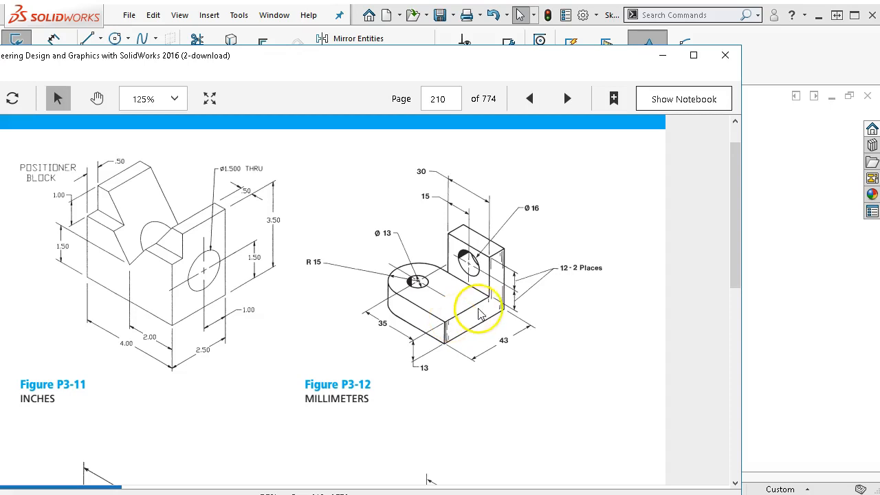
{"action": "mouse_move", "coordinate": [492, 267]}
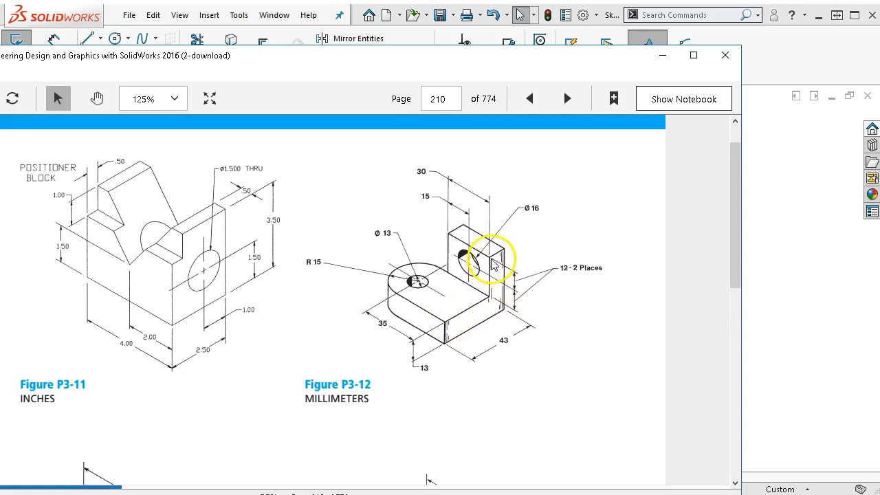
{"action": "mouse_move", "coordinate": [494, 201]}
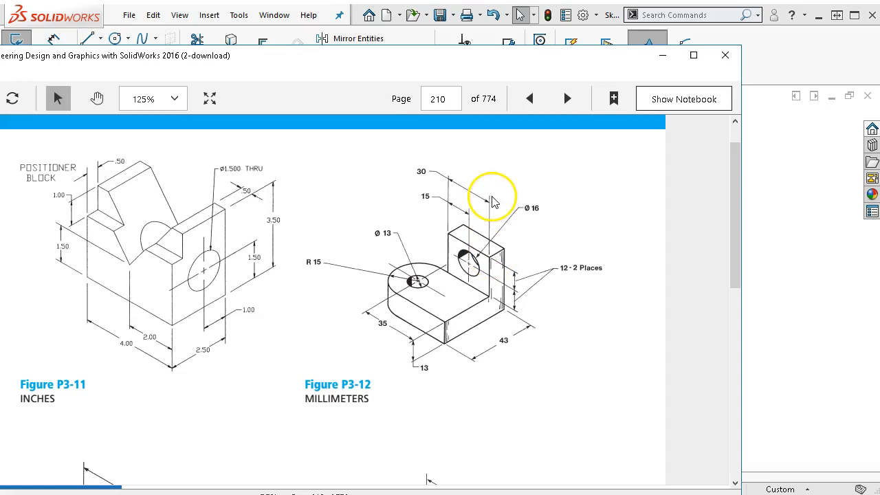
{"action": "mouse_move", "coordinate": [487, 321]}
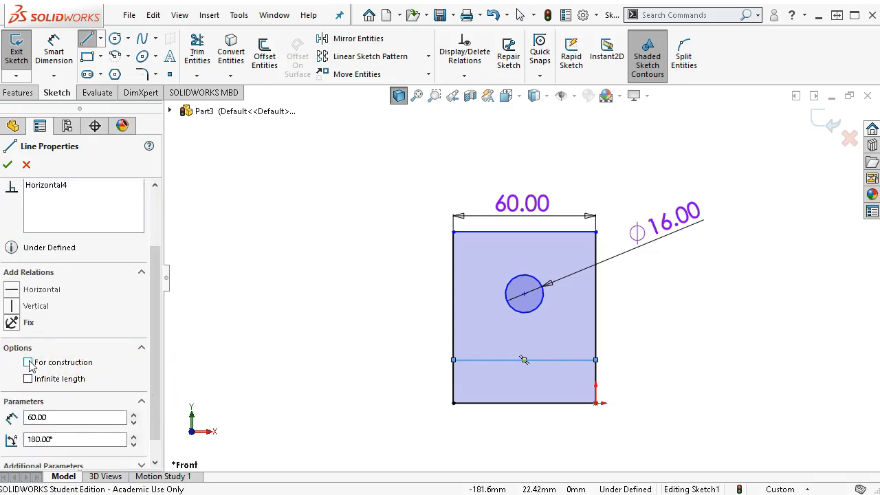
Step: Dimension the hole centre 12 mm above the centreline, then start editing the 60 mm width
{"action": "right_click", "coordinate": [480, 361]}
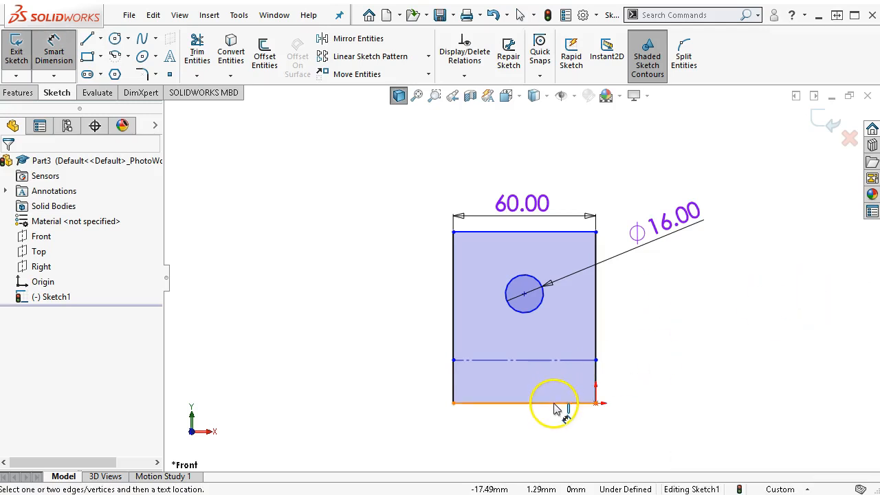
{"action": "left_click", "coordinate": [550, 407]}
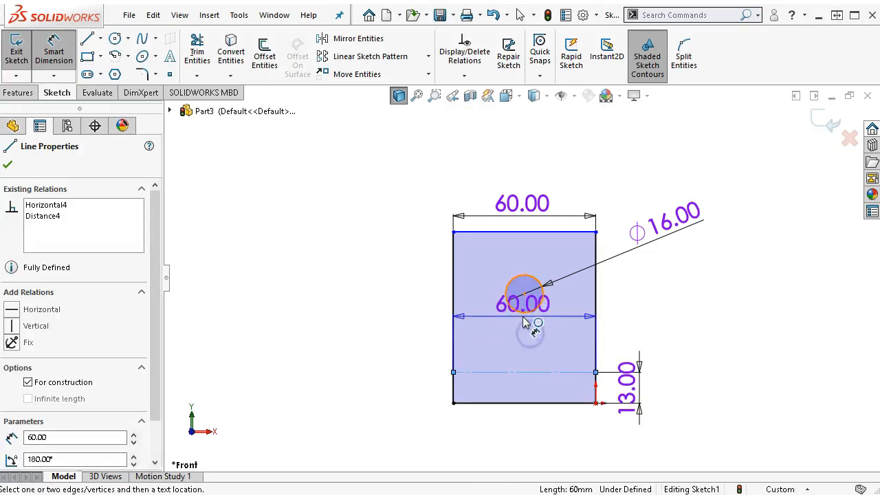
{"action": "left_click", "coordinate": [526, 294]}
{"action": "type", "text": "12"}
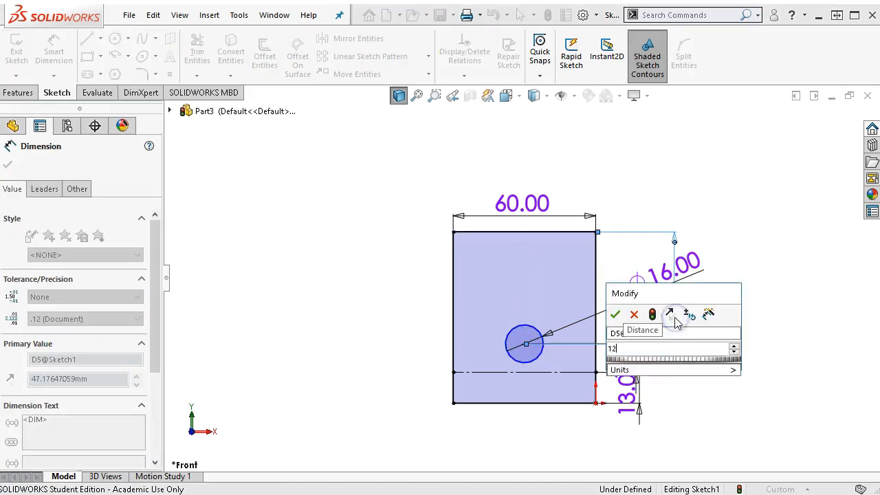
{"action": "left_click", "coordinate": [614, 314]}
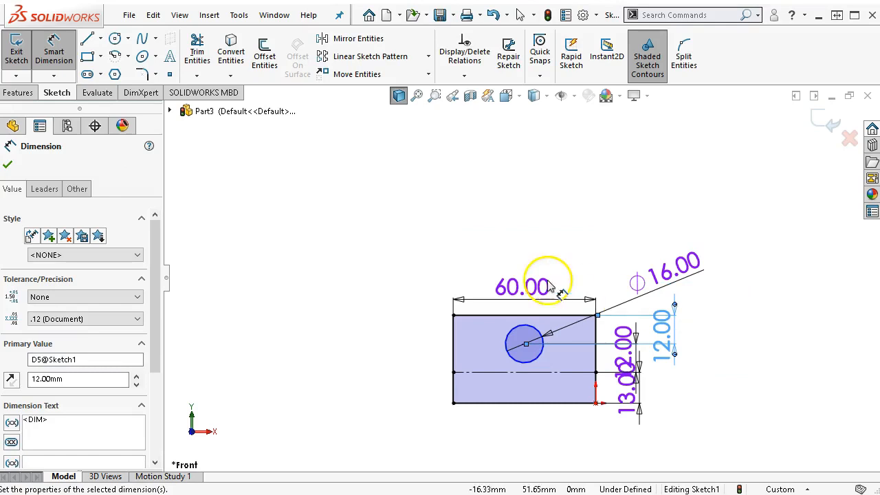
{"action": "double_click", "coordinate": [520, 287]}
{"action": "type", "text": "30"}
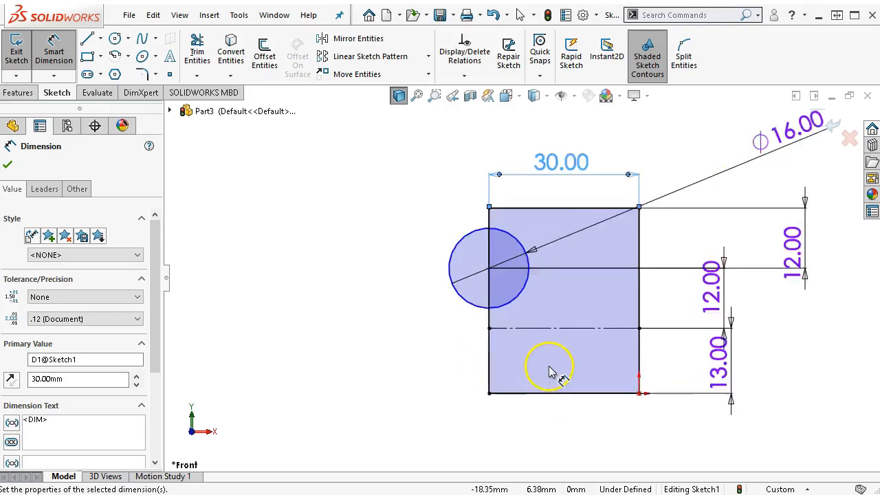
Step: Constrain the hole centre so it sits centred across the 30 mm width, fully defining the sketch
{"action": "right_click", "coordinate": [550, 368]}
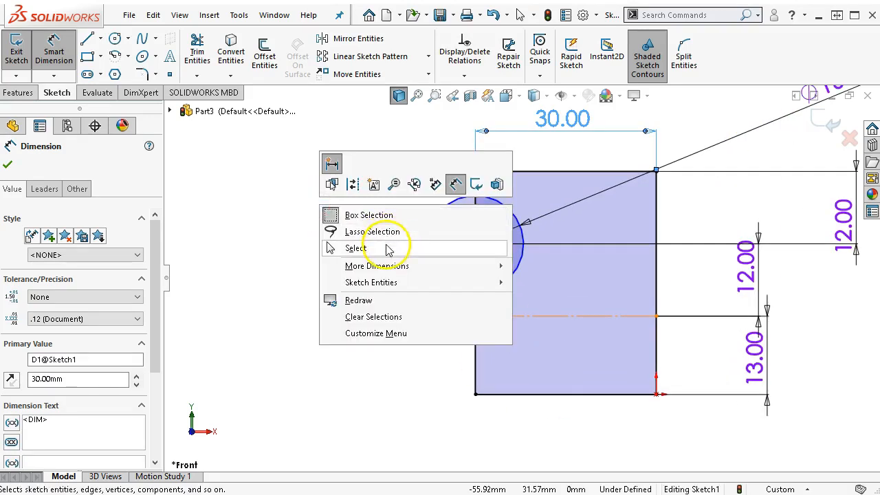
{"action": "right_click", "coordinate": [570, 393]}
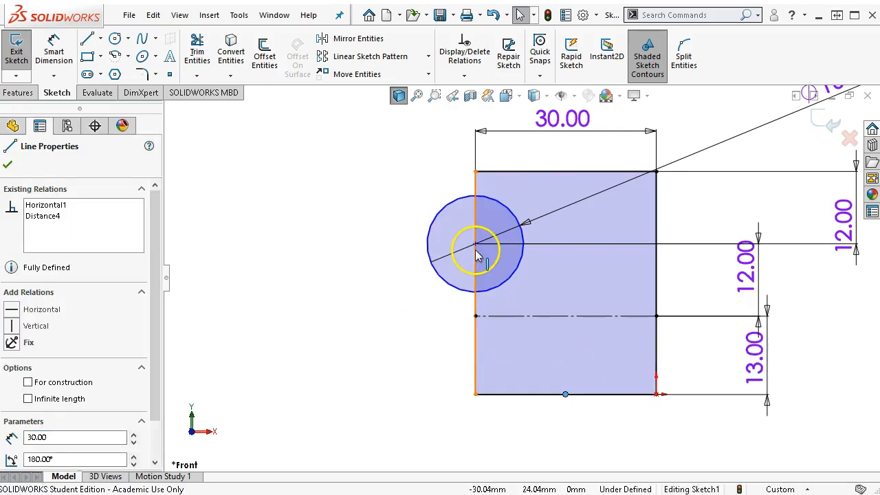
{"action": "left_click", "coordinate": [476, 244]}
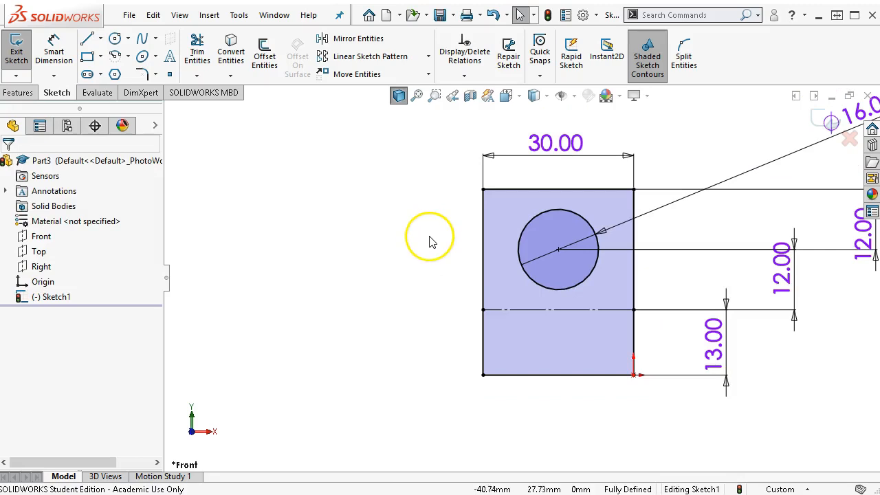
{"action": "mouse_move", "coordinate": [742, 172]}
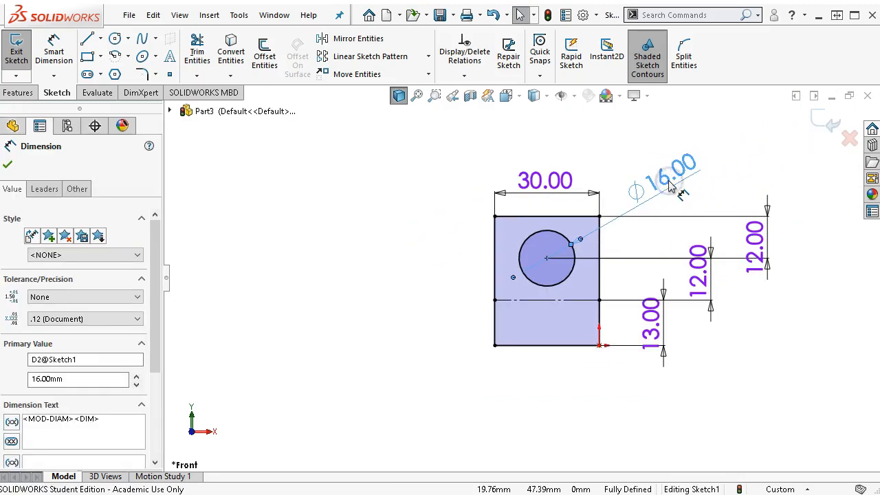
{"action": "mouse_move", "coordinate": [325, 173]}
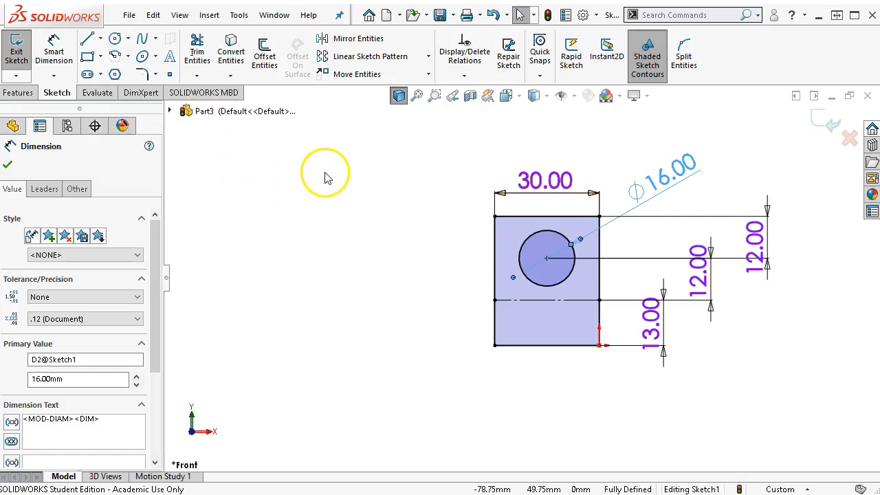
Step: Extrude the holed sketch 10 mm blind into a solid upright, then choose the Top plane for a new sketch
{"action": "left_click", "coordinate": [19, 93]}
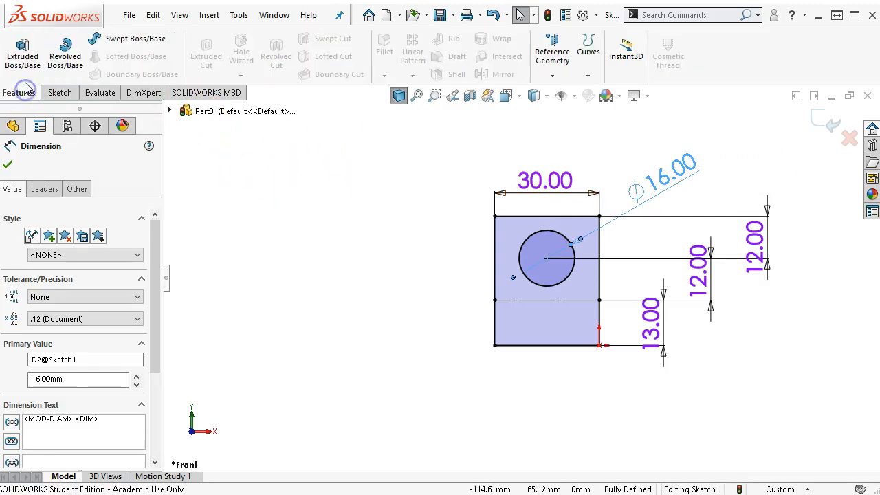
{"action": "left_click", "coordinate": [22, 43]}
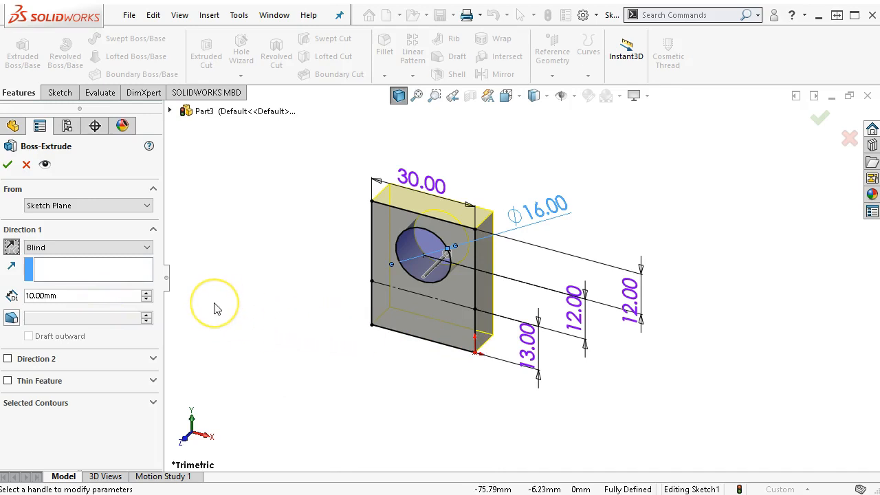
{"action": "left_click", "coordinate": [69, 297]}
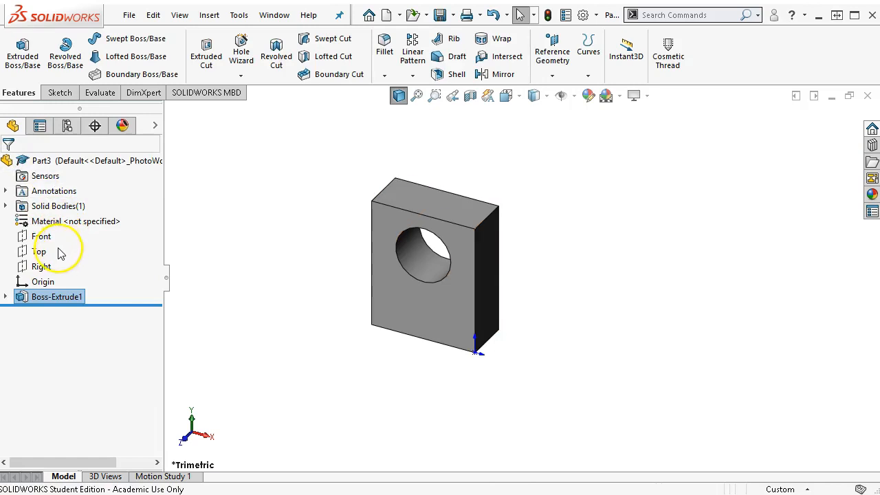
{"action": "left_click", "coordinate": [41, 251]}
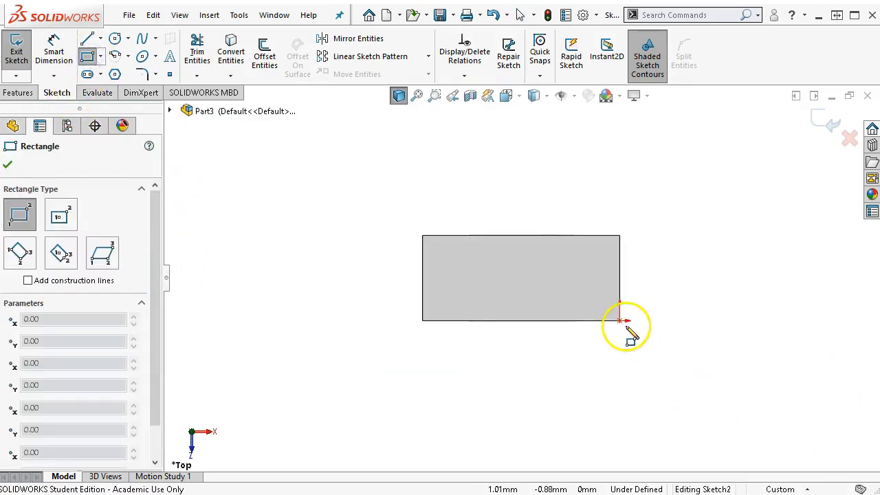
Step: Draw the base rectangle, dimension it 35 × 43 mm and pick the edge for the rounded end
{"action": "left_click_drag", "start_coordinate": [618, 320], "coordinate": [379, 451]}
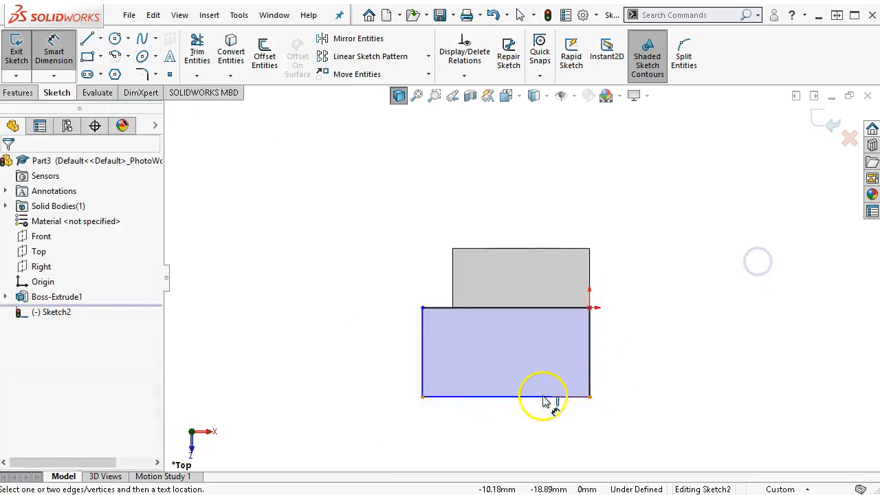
{"action": "left_click", "coordinate": [544, 399]}
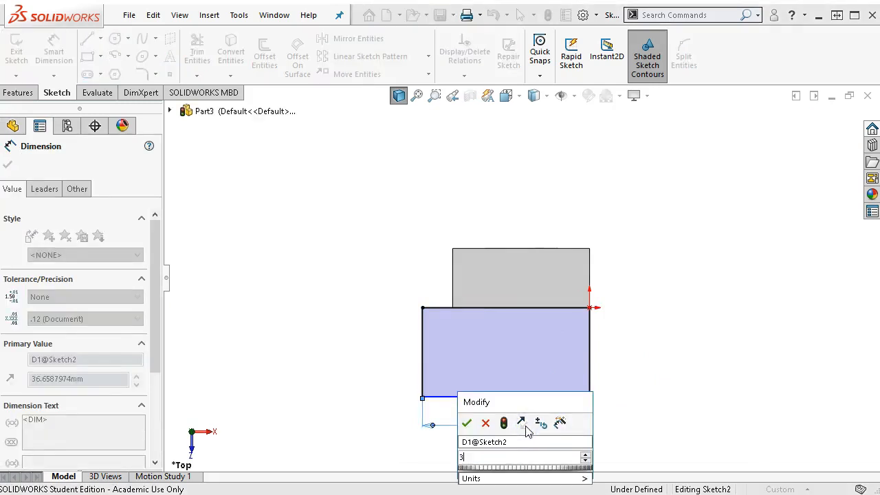
{"action": "left_click", "coordinate": [455, 424]}
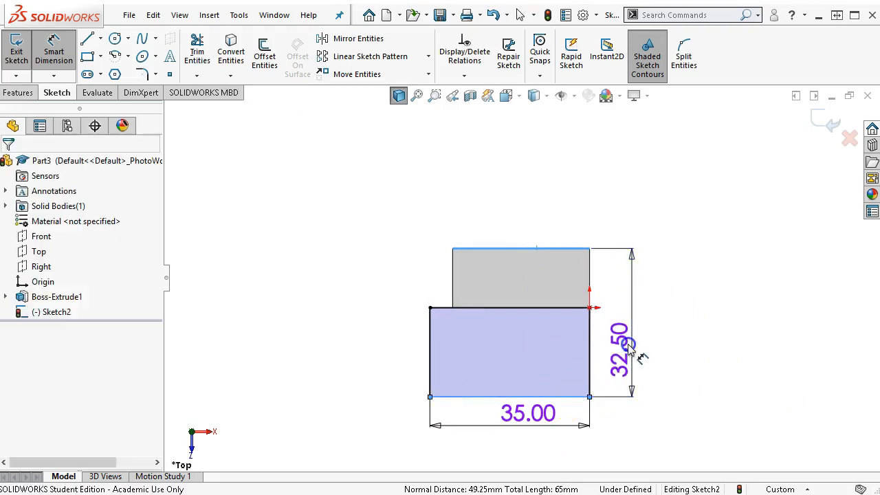
{"action": "double_click", "coordinate": [620, 346]}
{"action": "type", "text": "43"}
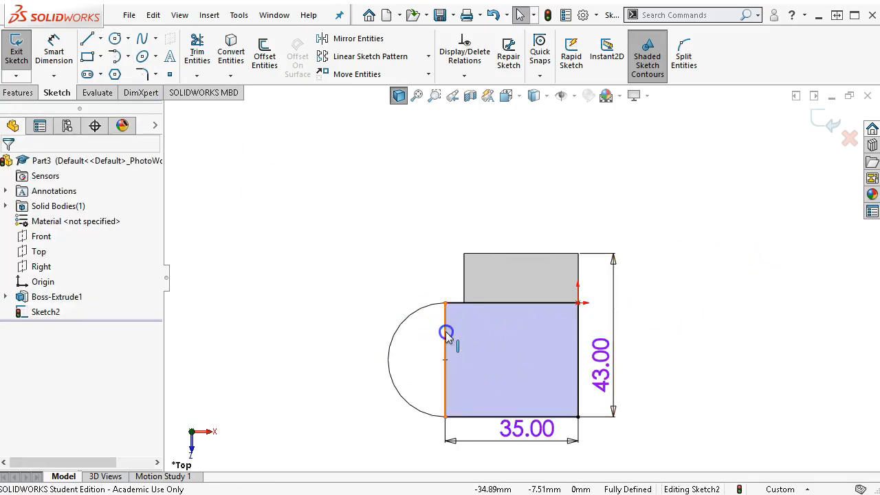
{"action": "left_click", "coordinate": [446, 336]}
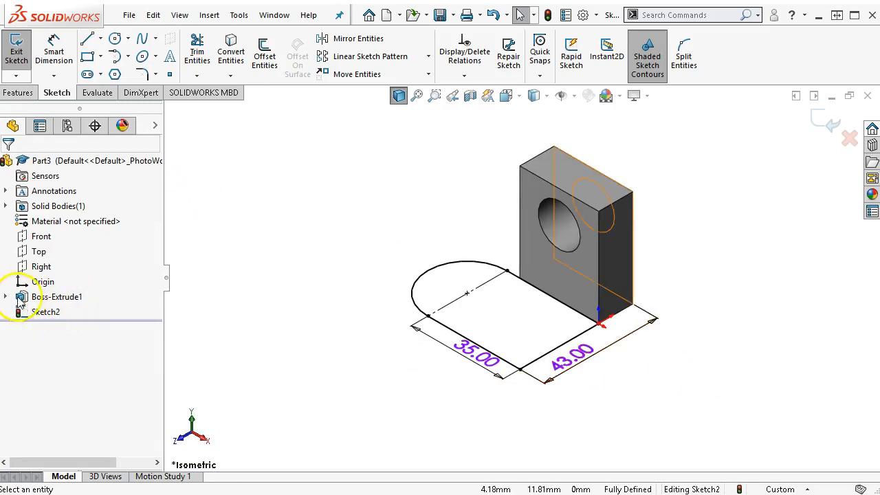
Step: Review the upright's Sketch1 in the feature tree and place a hole circle at the rounded end's centre
{"action": "left_click", "coordinate": [5, 297]}
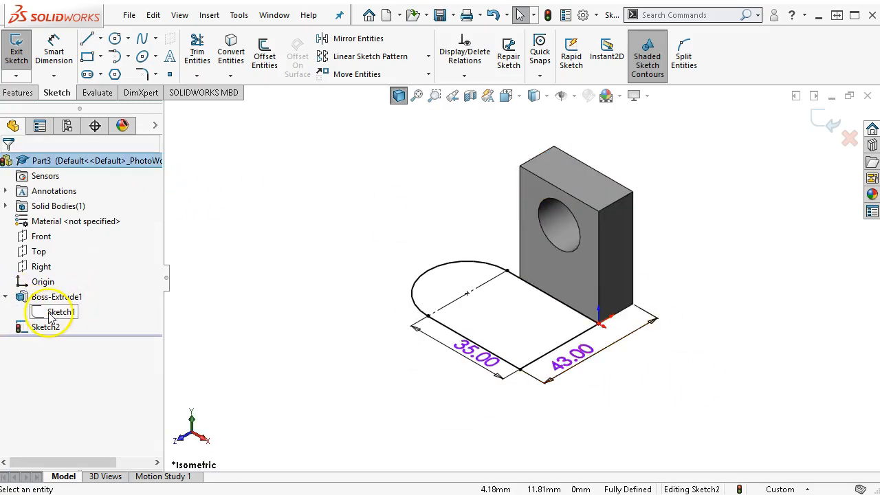
{"action": "left_click", "coordinate": [61, 311]}
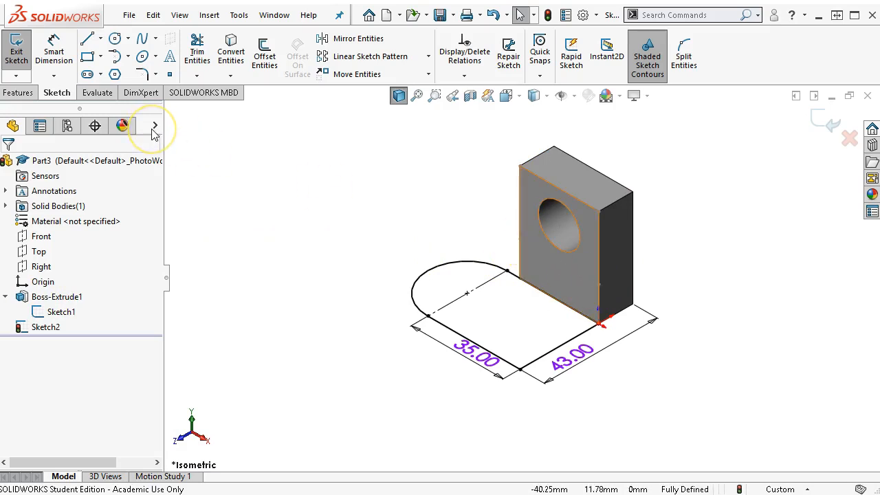
{"action": "left_click", "coordinate": [115, 37]}
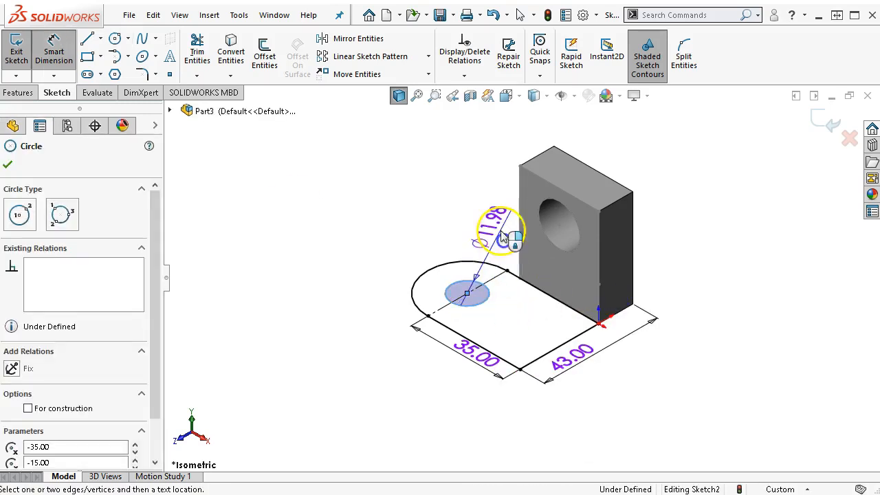
{"action": "double_click", "coordinate": [495, 233]}
{"action": "type", "text": "13"}
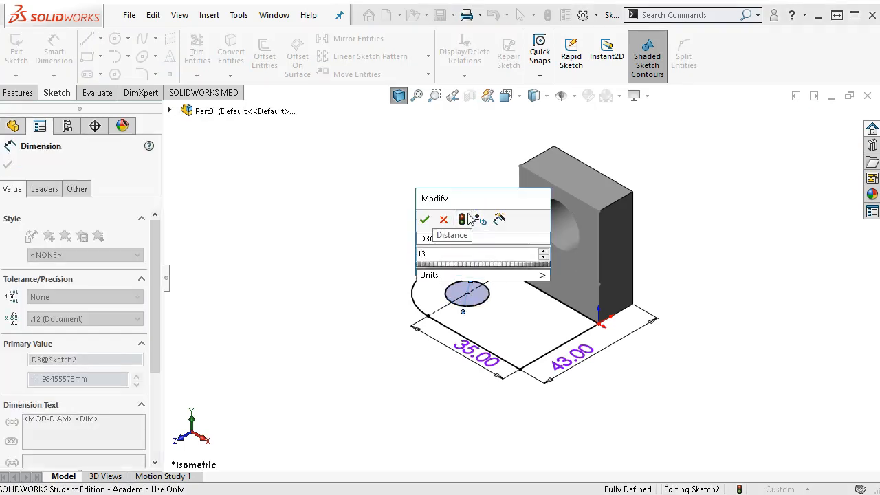
Step: Set the base hole to Ø13, keep the R15 as a reference dimension, and move to the Features tab
{"action": "left_click", "coordinate": [423, 218]}
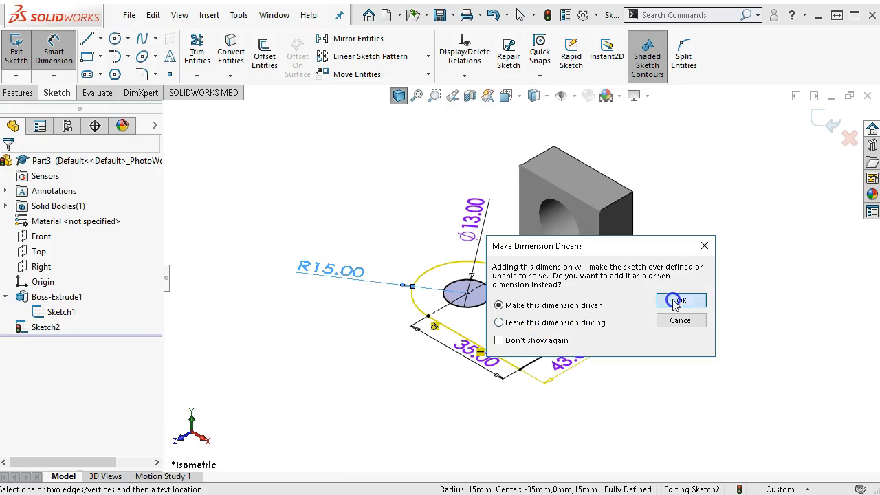
{"action": "left_click", "coordinate": [679, 300]}
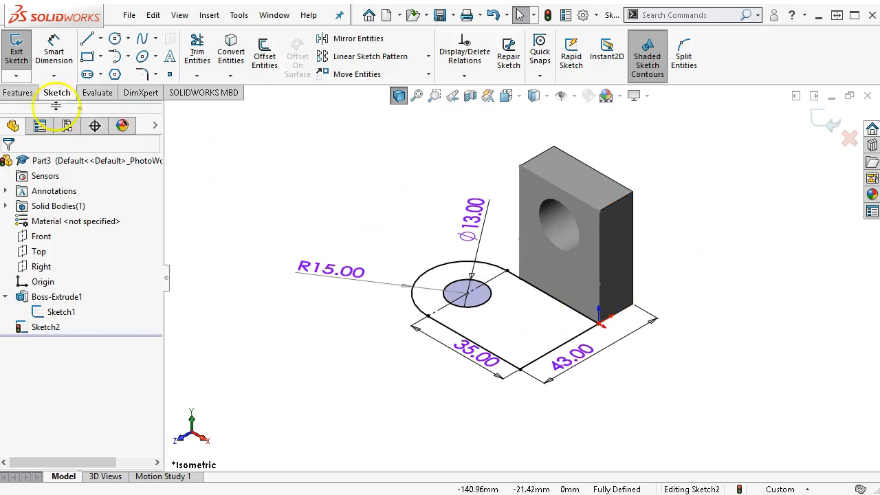
{"action": "left_click", "coordinate": [19, 93]}
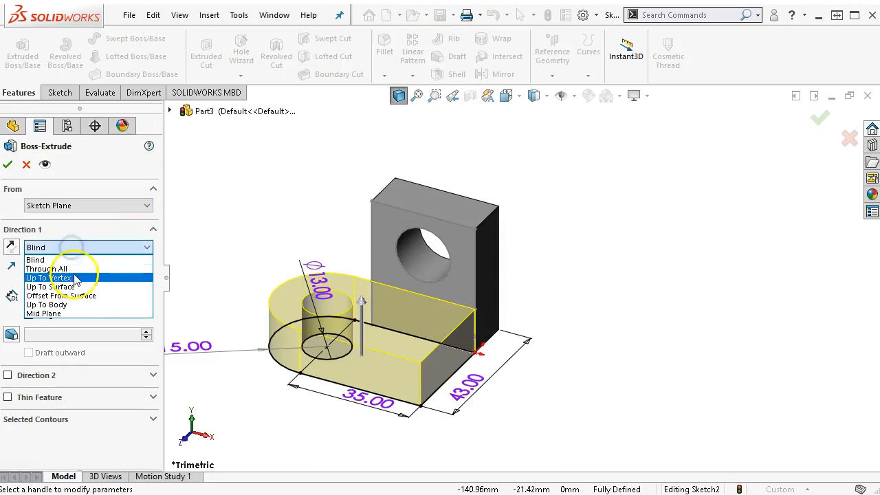
Step: Extrude the base Up To Vertex at the upright's corner point with Merge result on
{"action": "left_click", "coordinate": [49, 278]}
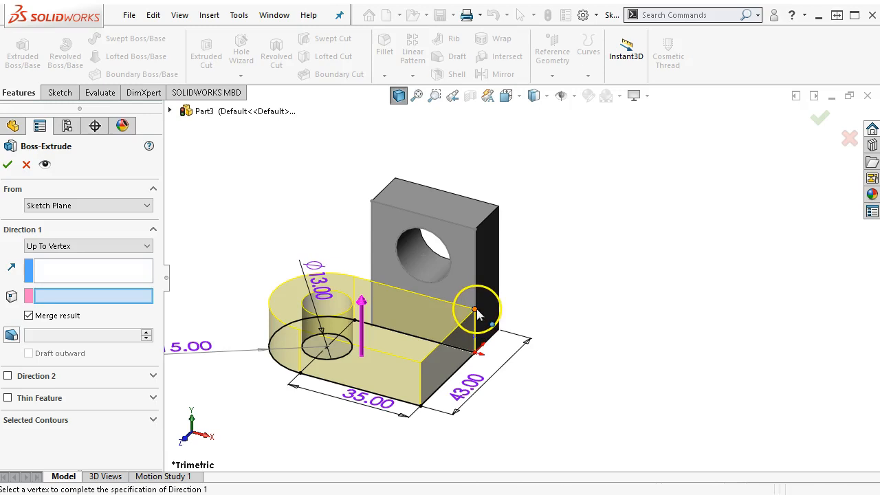
{"action": "left_click", "coordinate": [473, 307]}
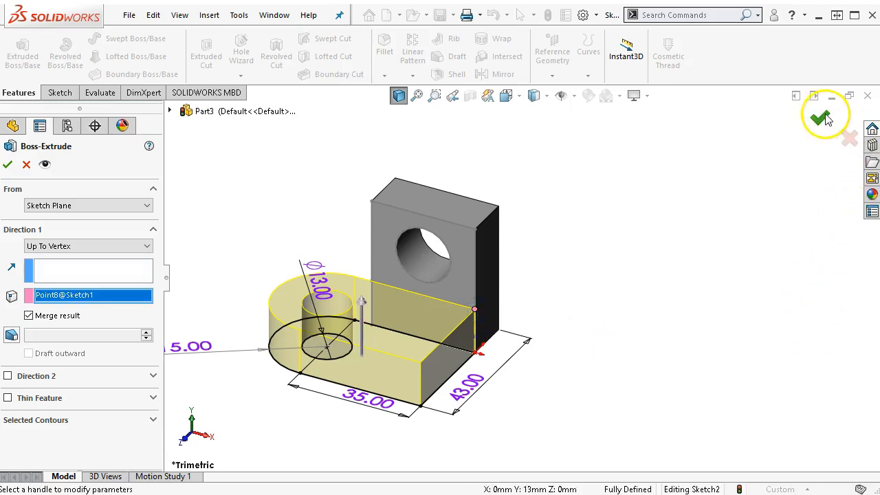
{"action": "left_click", "coordinate": [823, 116]}
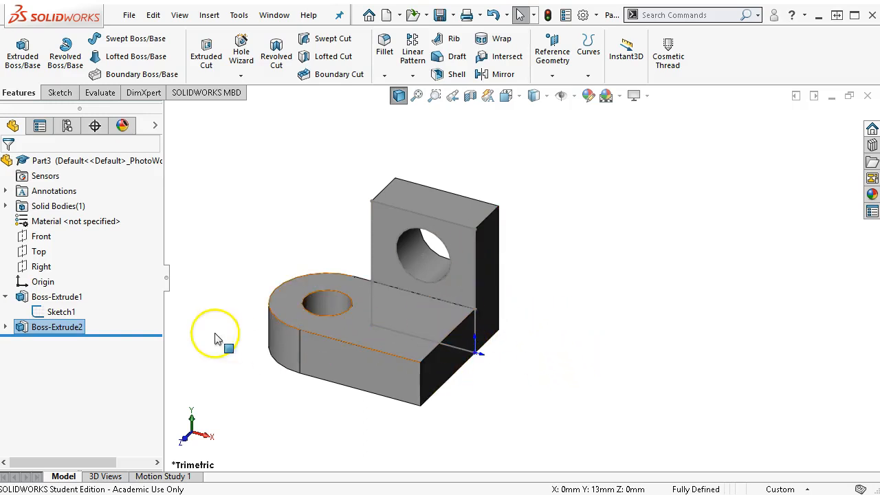
Step: Re-edit Boss-Extrude2 with Merge result unchecked so the base becomes a separate body
{"action": "right_click", "coordinate": [55, 312]}
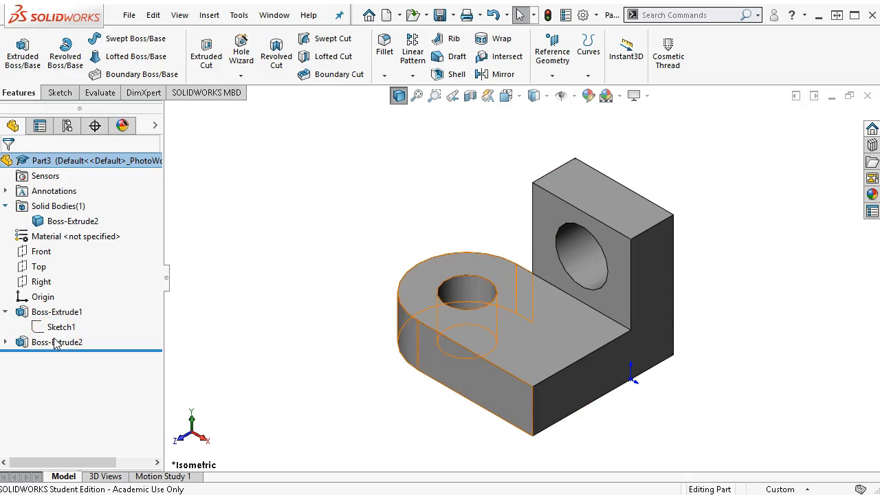
{"action": "double_click", "coordinate": [56, 341]}
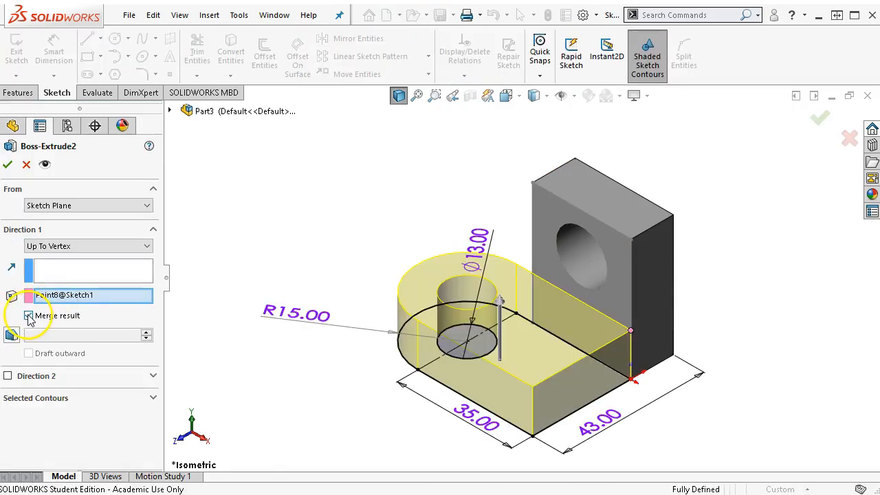
{"action": "left_click", "coordinate": [29, 315]}
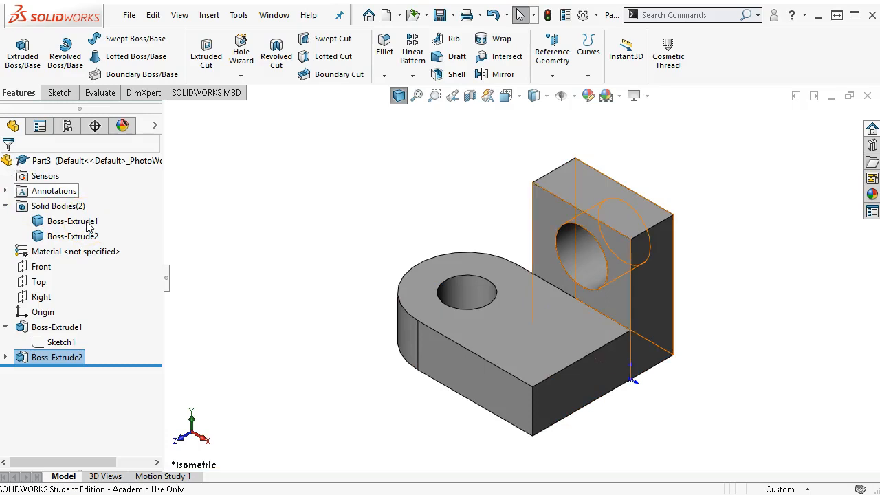
Step: Highlight the upright and base bodies in the Solid Bodies folder to confirm two bodies
{"action": "left_click", "coordinate": [71, 220]}
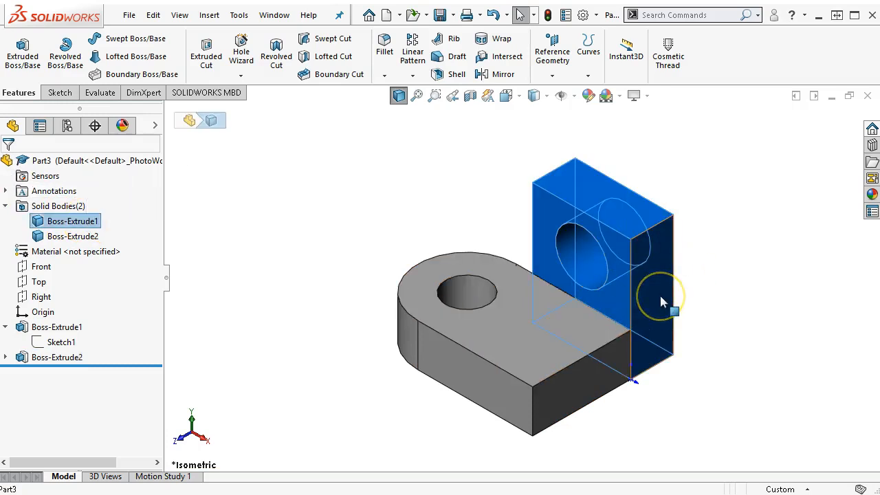
{"action": "mouse_move", "coordinate": [74, 236]}
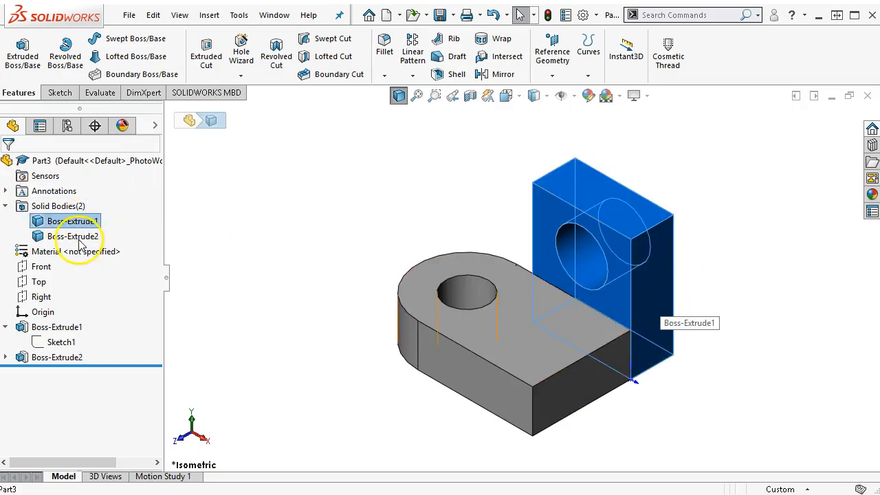
{"action": "left_click", "coordinate": [74, 236]}
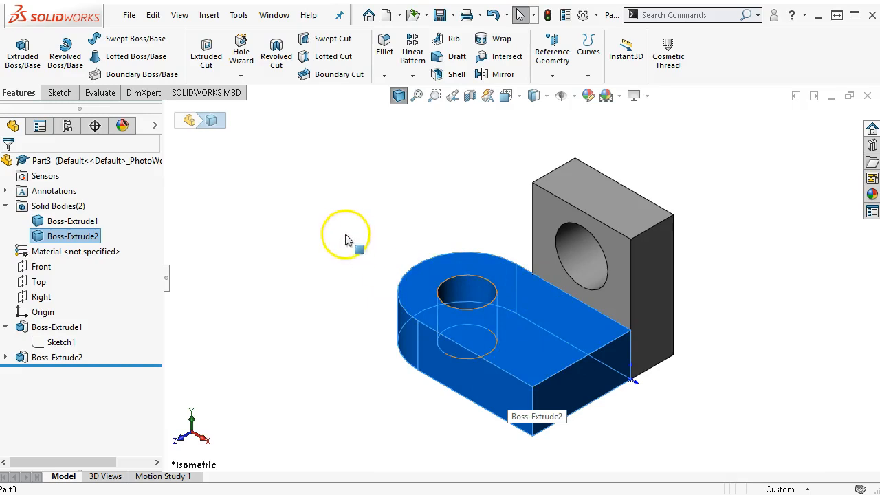
{"action": "left_click", "coordinate": [274, 253]}
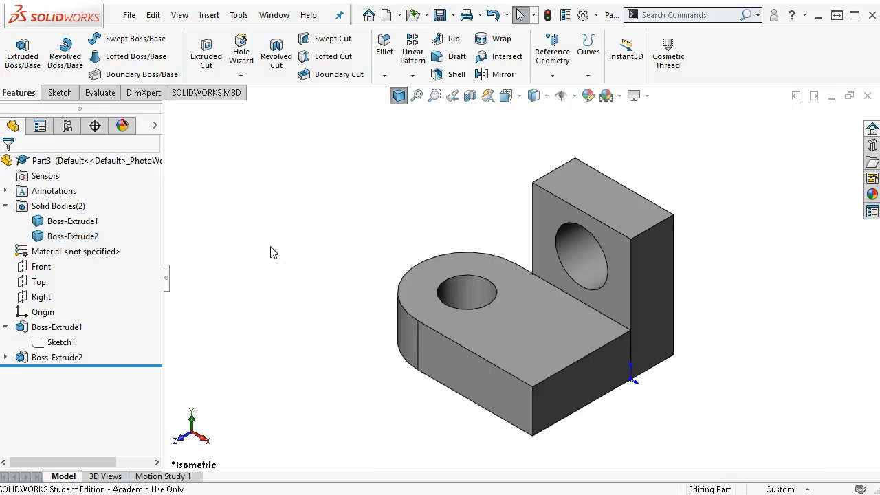
{"action": "mouse_move", "coordinate": [605, 383]}
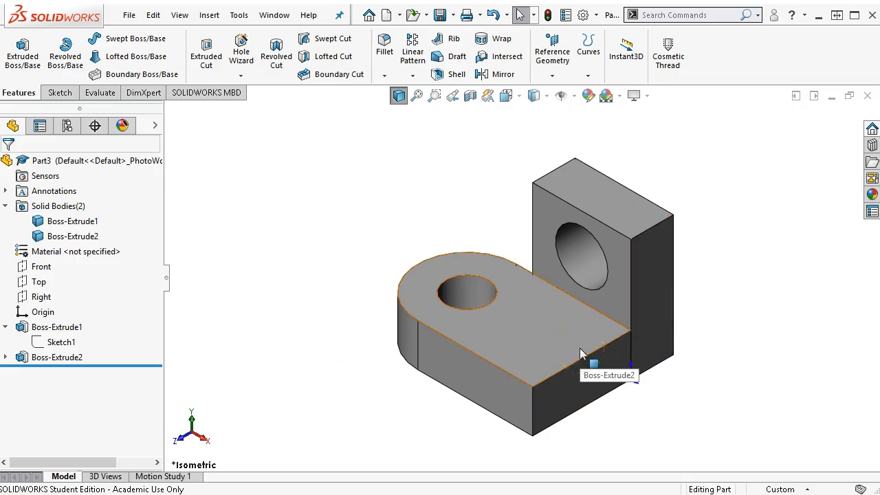
{"action": "mouse_move", "coordinate": [698, 331]}
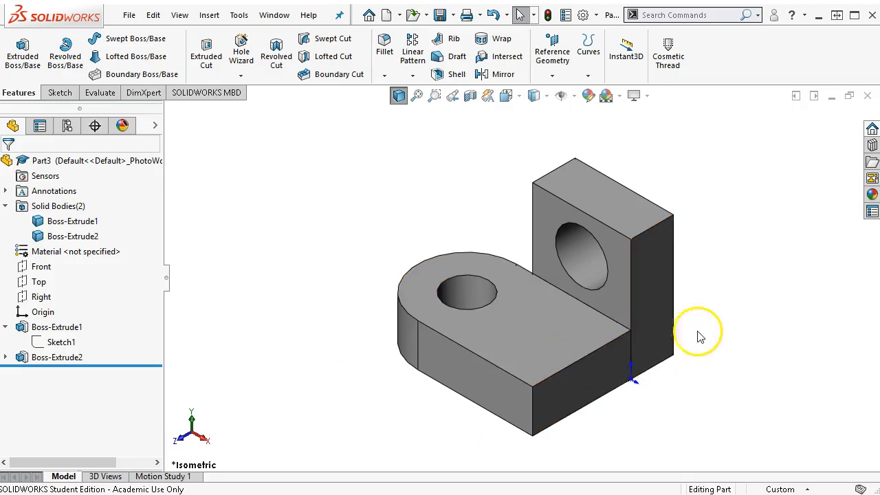
{"action": "mouse_move", "coordinate": [580, 308]}
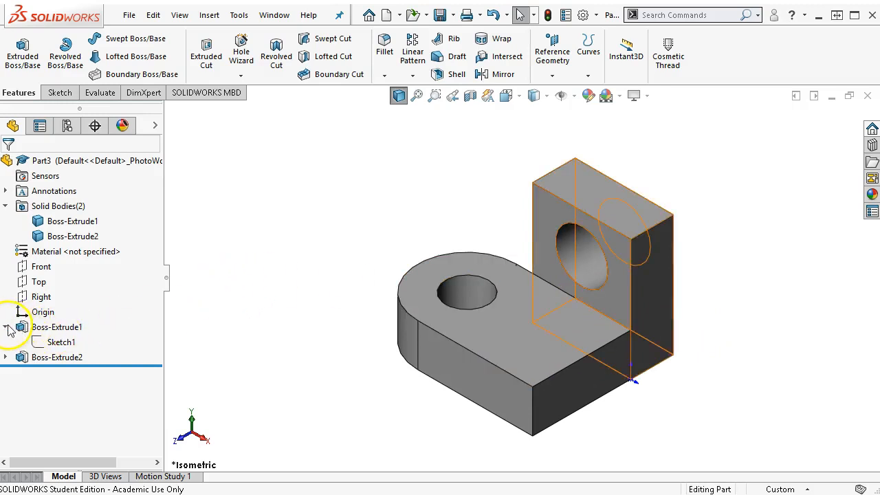
Step: Re-enable Merge result on Boss-Extrude2 so the base and upright form one solid body
{"action": "left_click", "coordinate": [8, 328]}
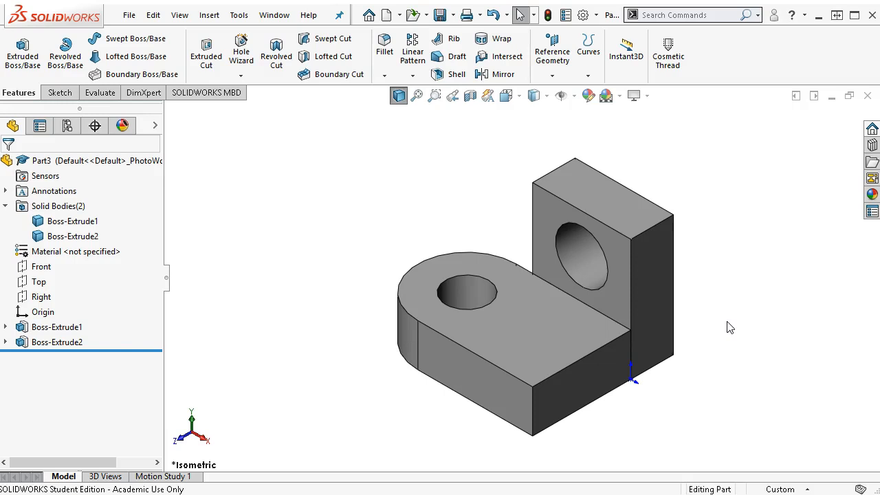
{"action": "mouse_move", "coordinate": [632, 369]}
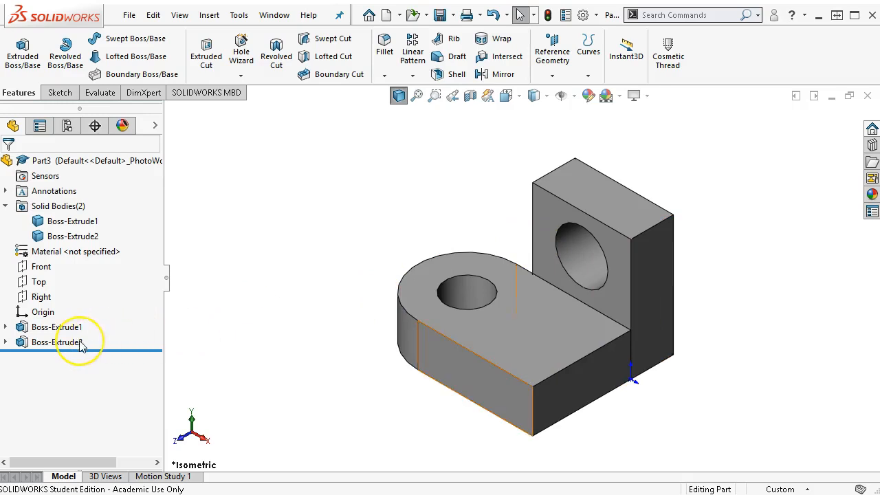
{"action": "right_click", "coordinate": [55, 341]}
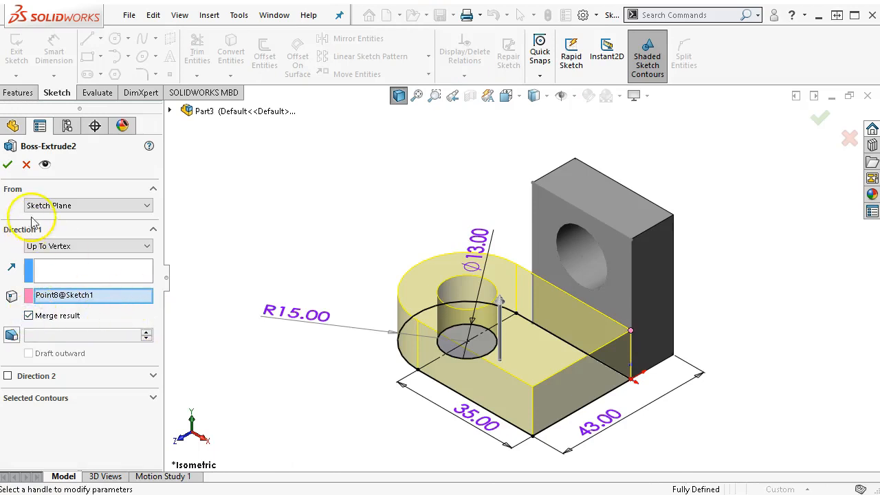
{"action": "left_click", "coordinate": [8, 165]}
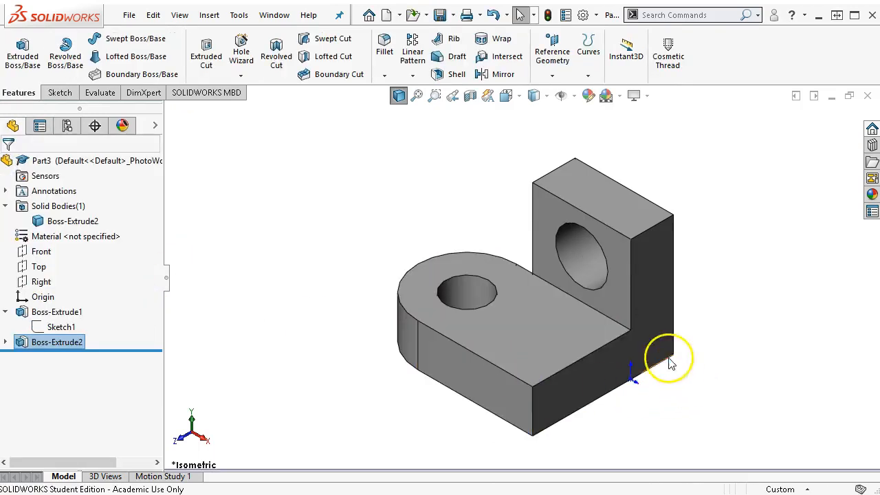
{"action": "mouse_move", "coordinate": [561, 264]}
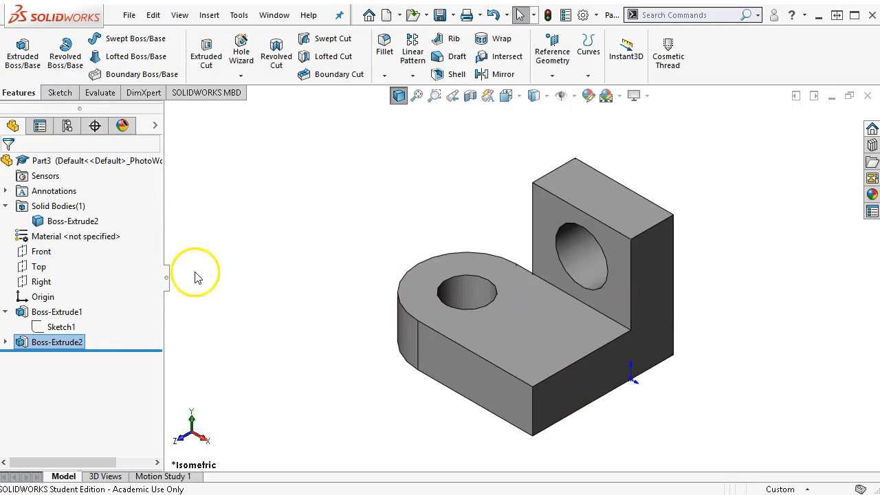
{"action": "mouse_move", "coordinate": [256, 304]}
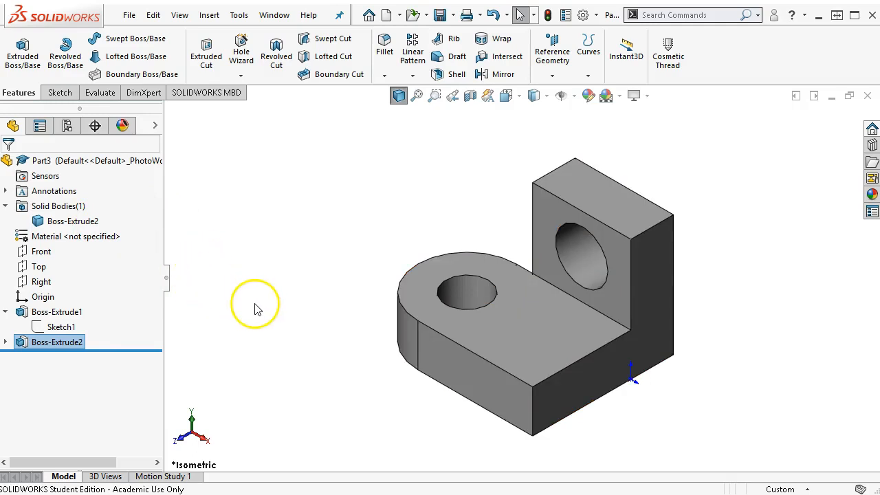
Step: Begin Save As and pick P3-11 jl SW2017.SLDPRT as the file name
{"action": "left_click", "coordinate": [437, 14]}
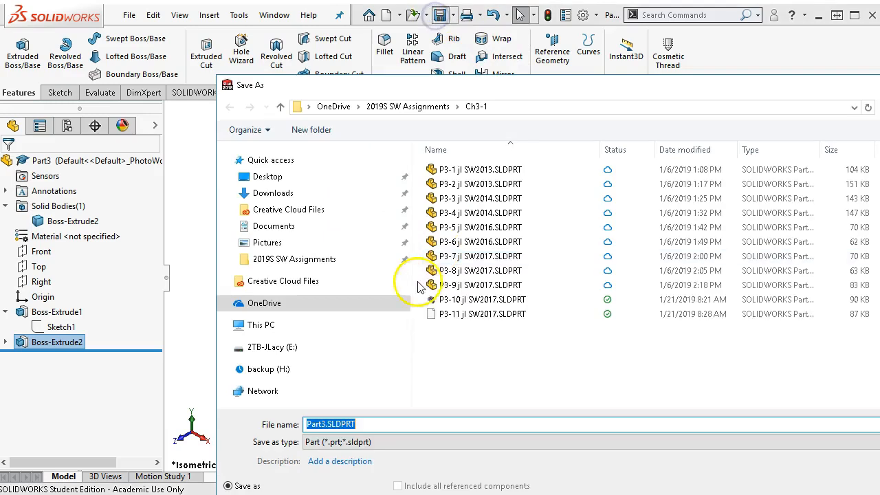
{"action": "left_click", "coordinate": [481, 314]}
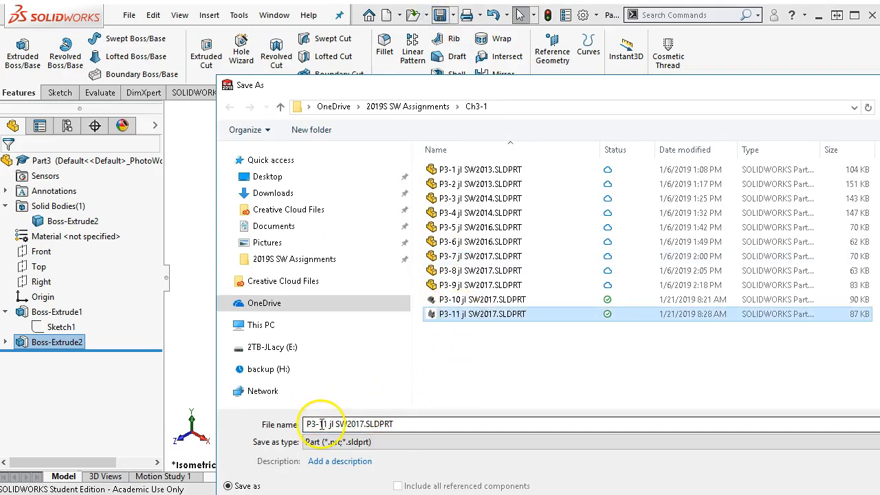